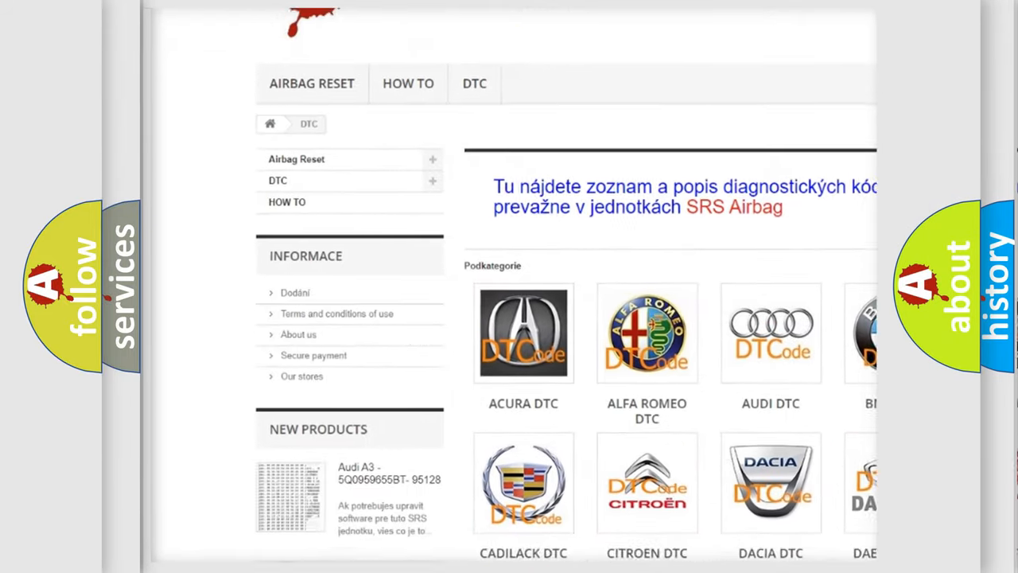
# Scroll the DTC category page down past the Isuzu, Iveco, Jaguar, Jeep and Kia logos.
pyautogui.scroll(-3)
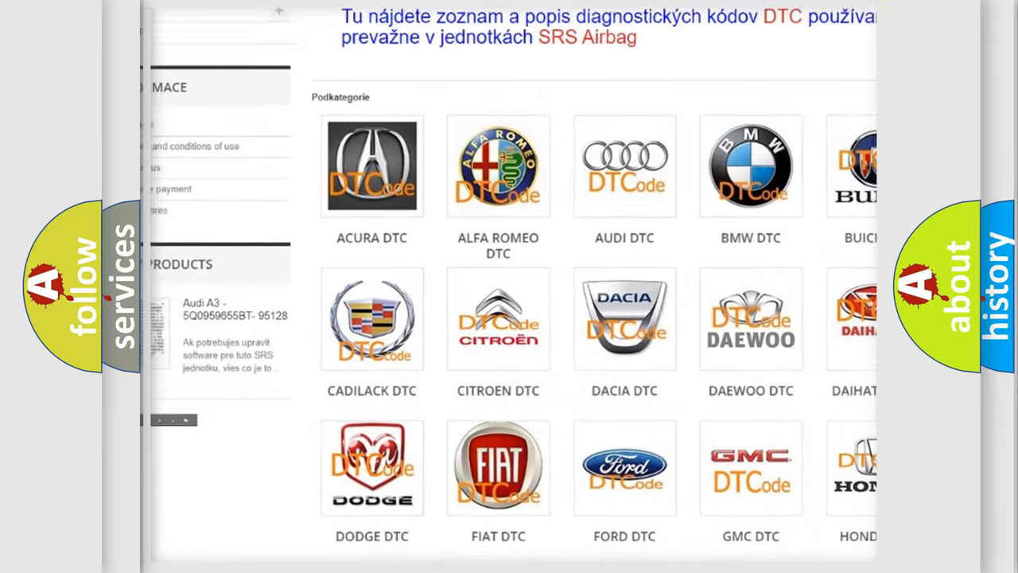
pyautogui.scroll(-3)
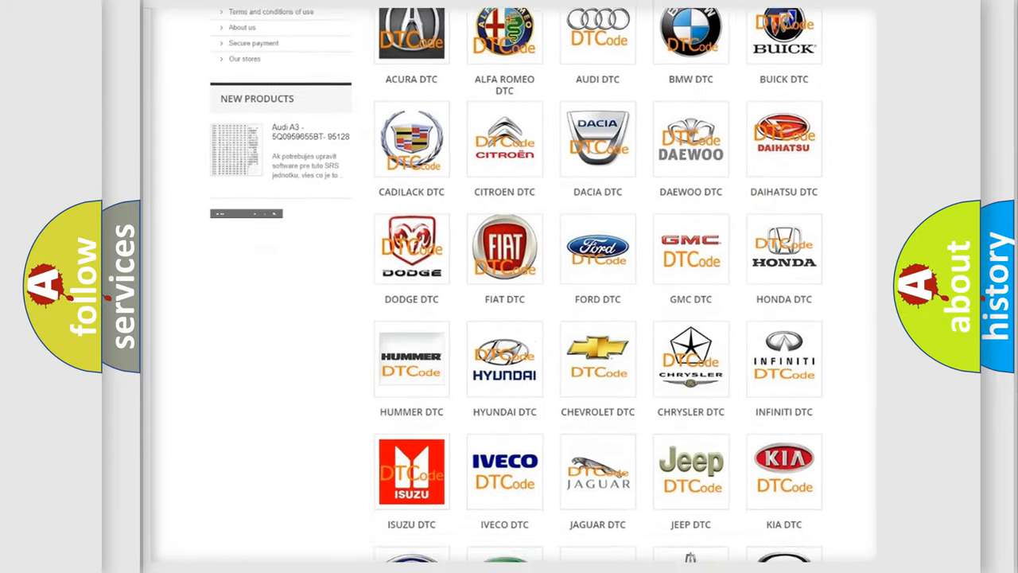
pyautogui.scroll(-3)
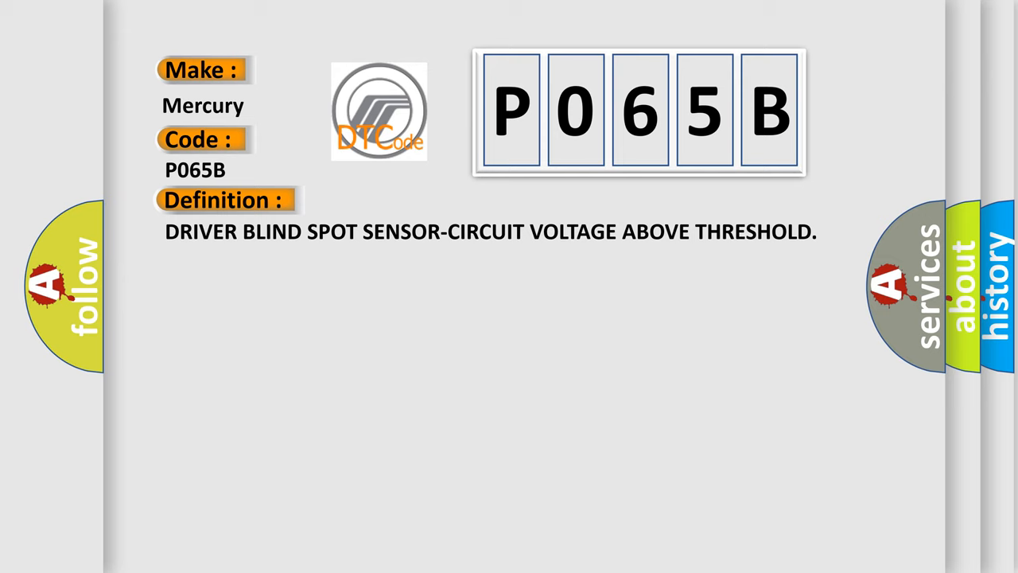
# Advance to the P065B Description, starting with ignition on and speed above 6 mph.
pyautogui.click(413, 200)
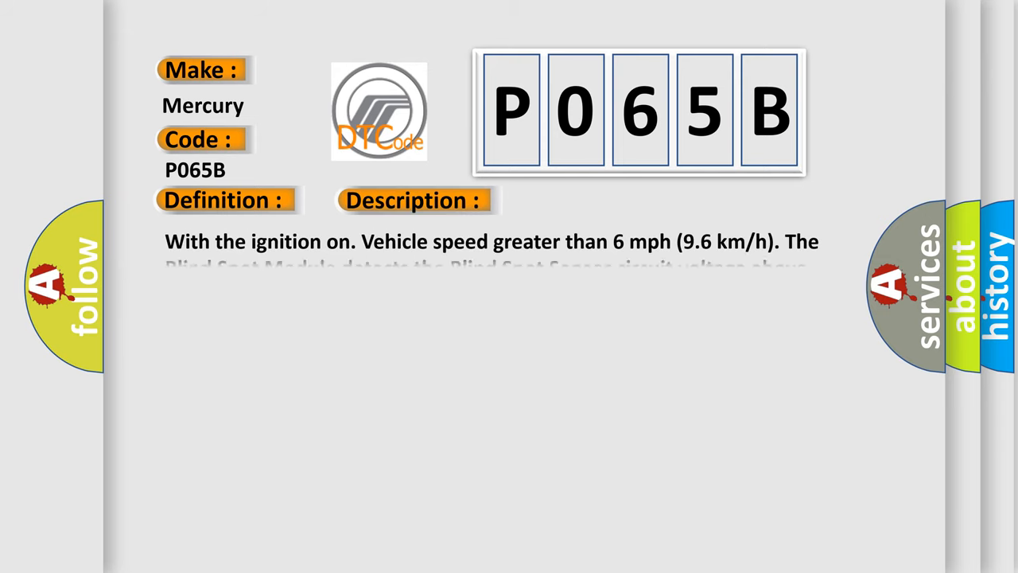